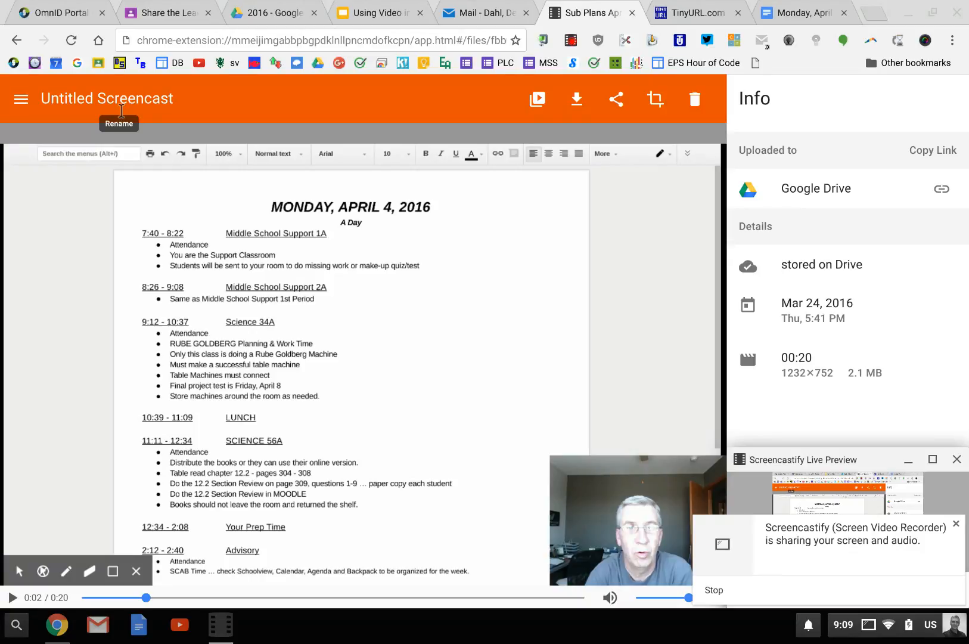
Step: Rename the 'Untitled Screencast' recording to 'Sub Plan - April 4, 2016'
click(106, 98)
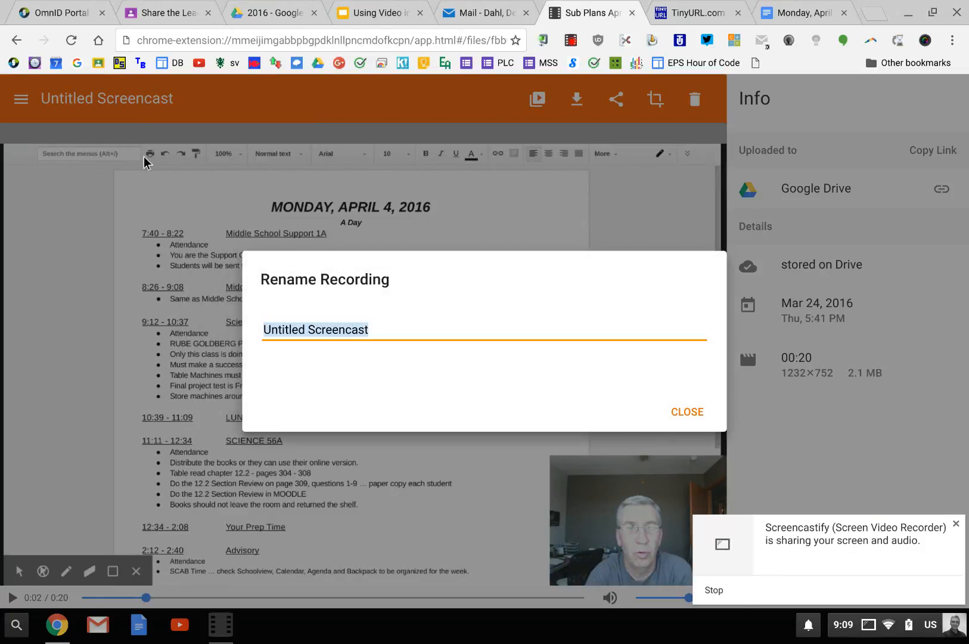
text(Sub Plan -)
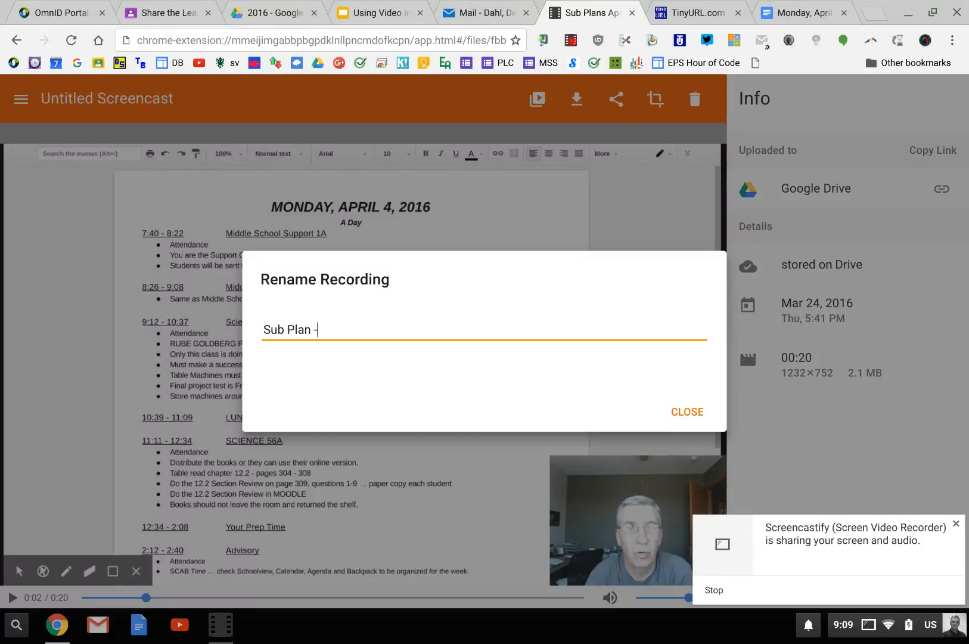
text(April 4,)
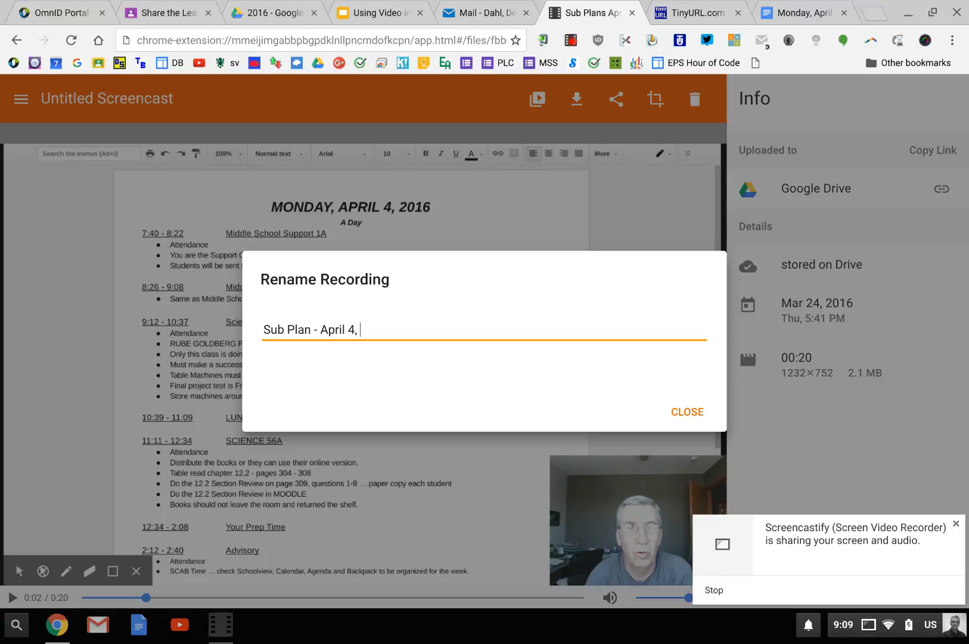
text(2016)
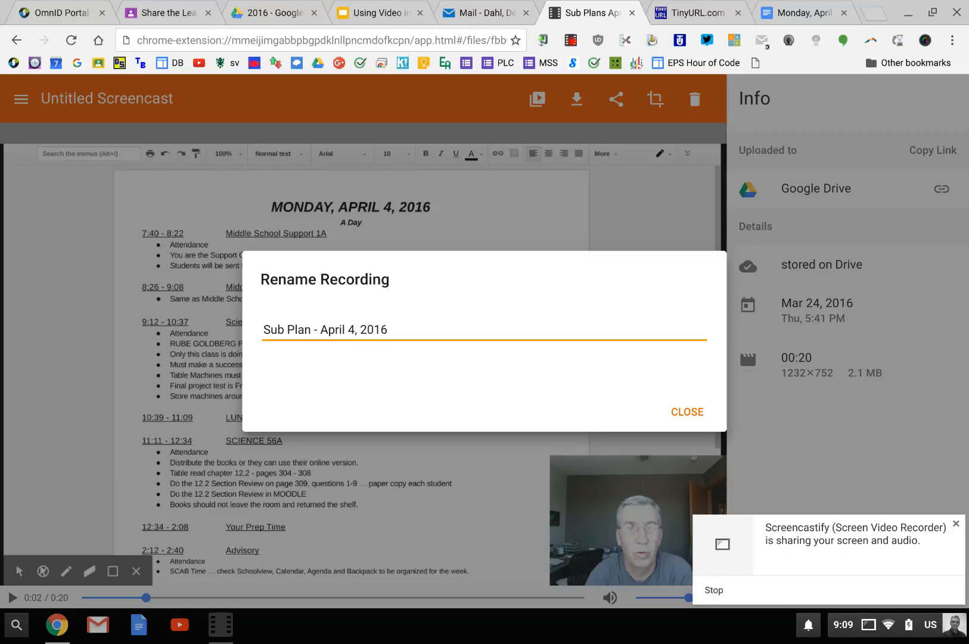
click(686, 412)
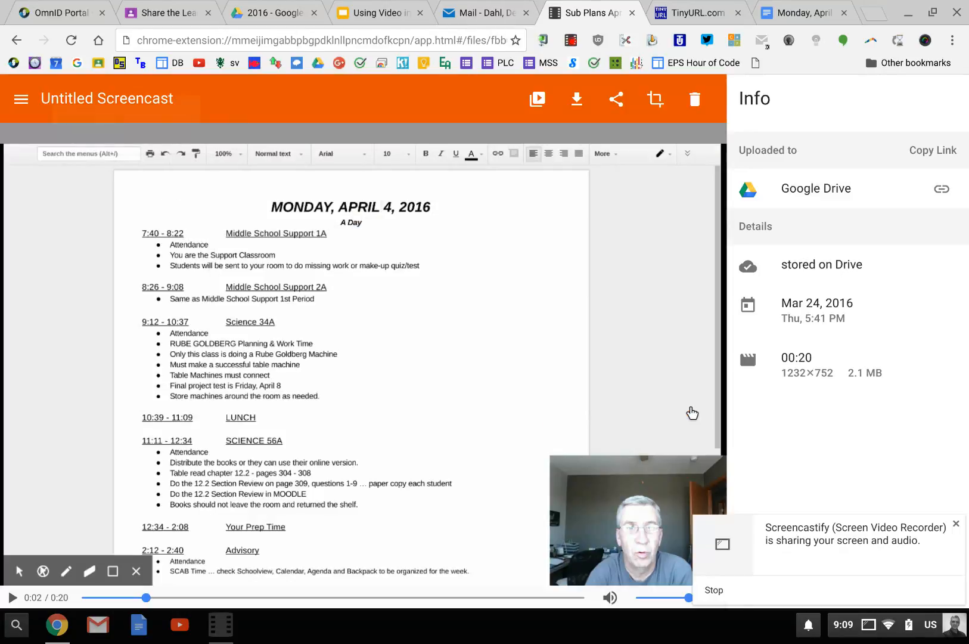
click(106, 98)
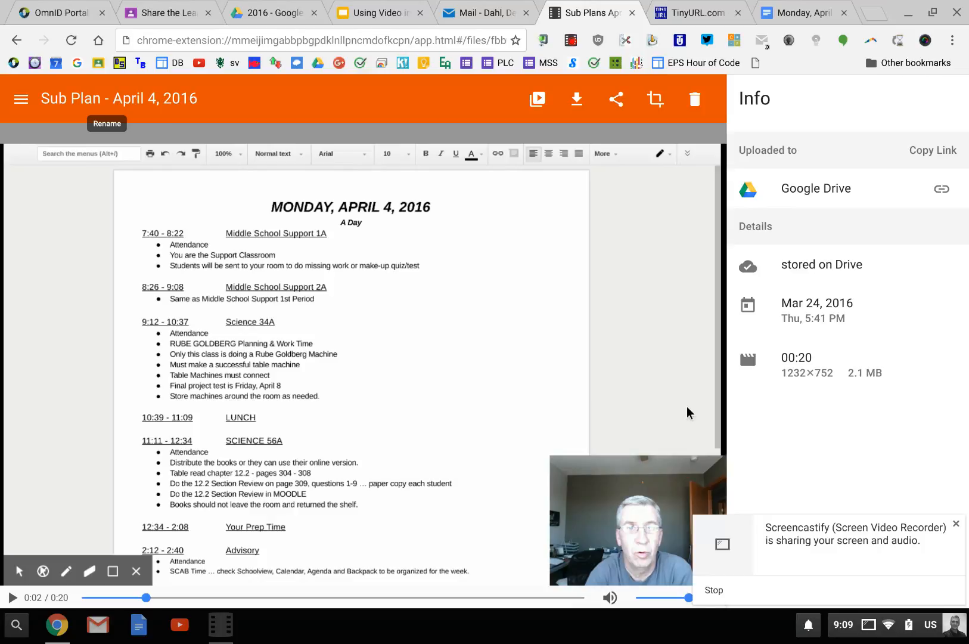
mouse_move(616, 99)
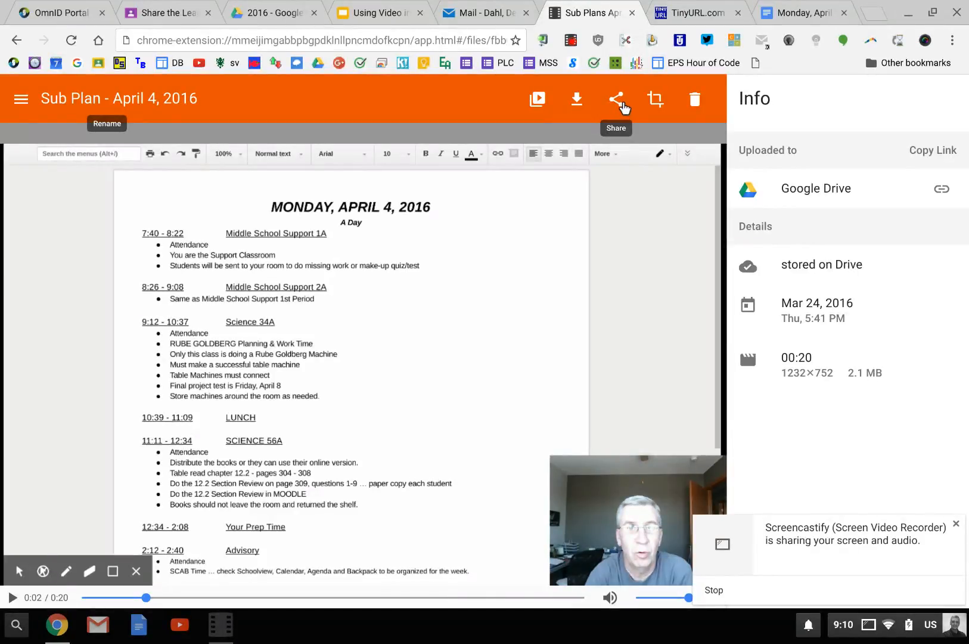
Step: Share the recording as Unlisted and copy its Google Drive link
click(616, 98)
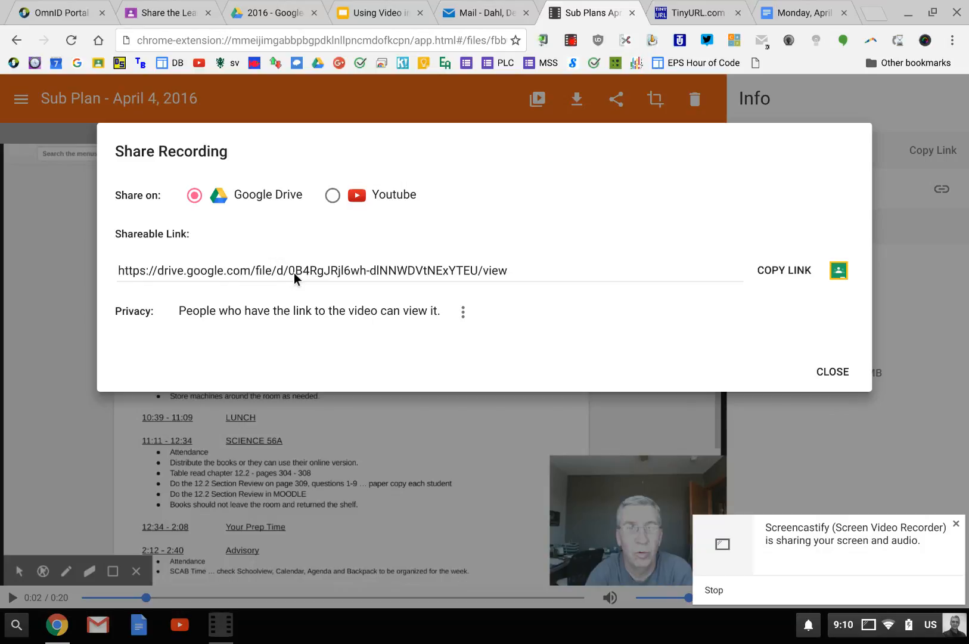
mouse_move(734, 299)
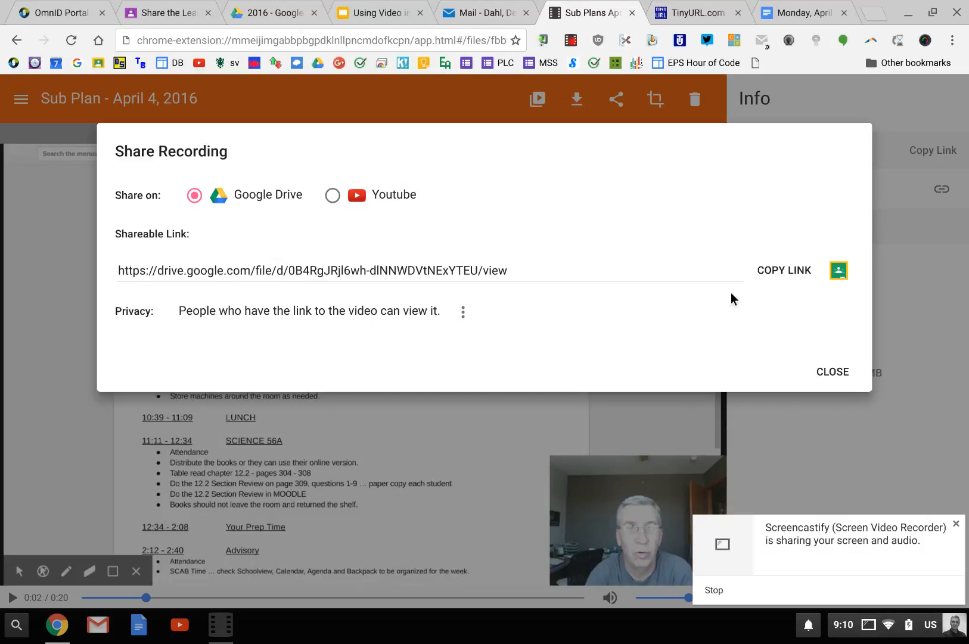
mouse_move(465, 318)
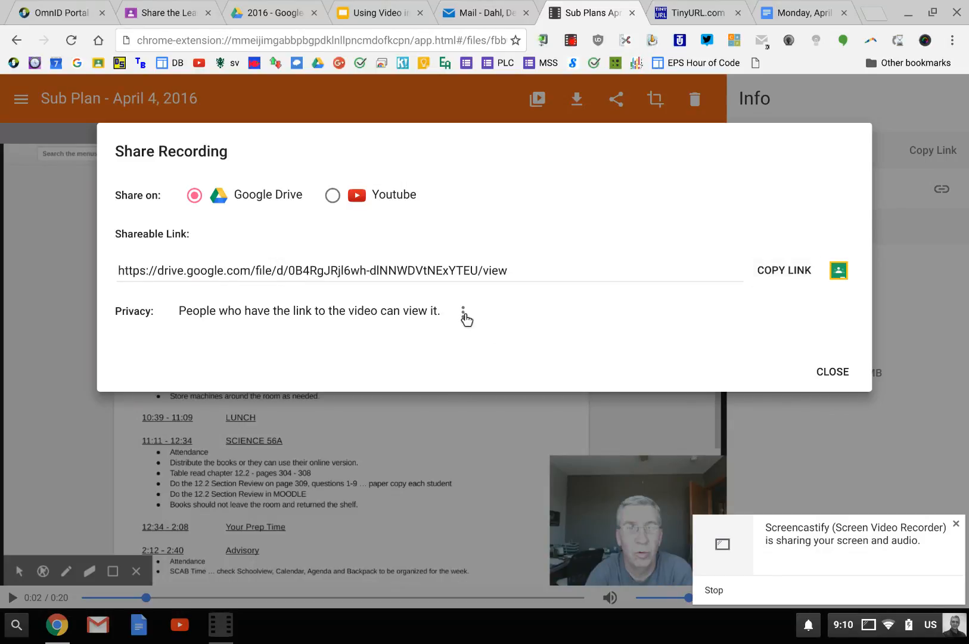
click(463, 310)
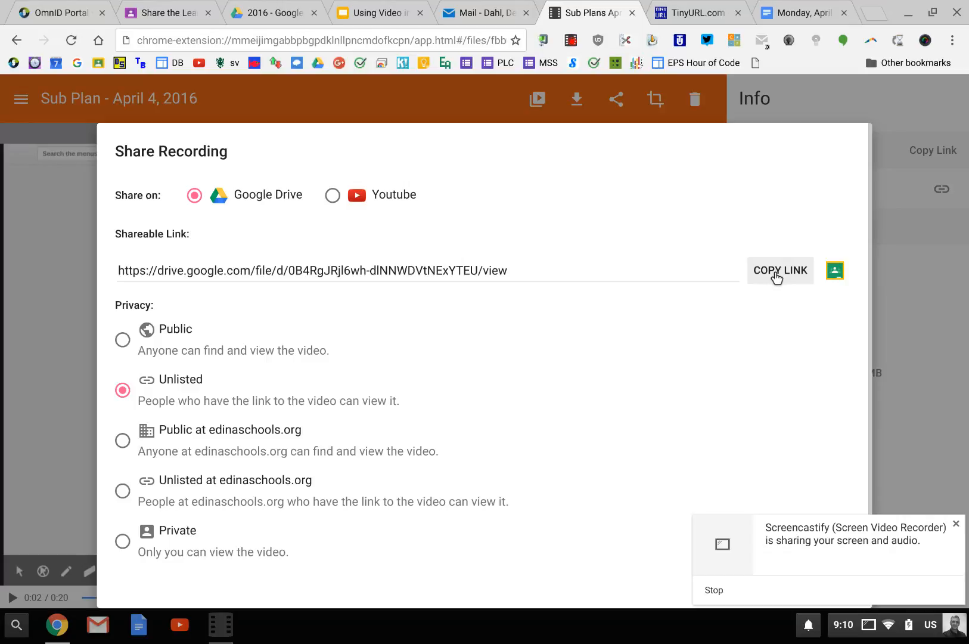
click(780, 270)
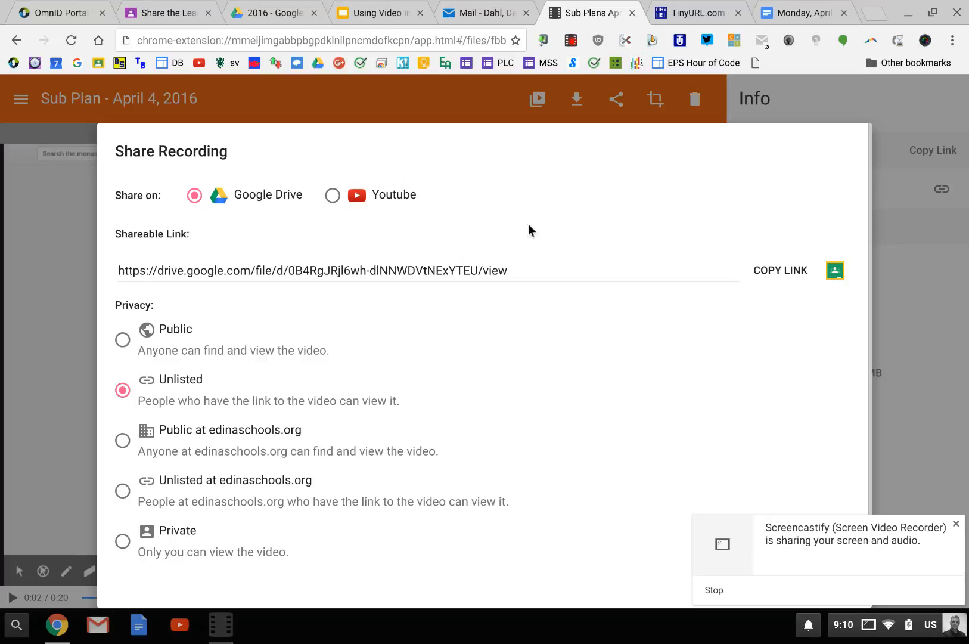
click(697, 13)
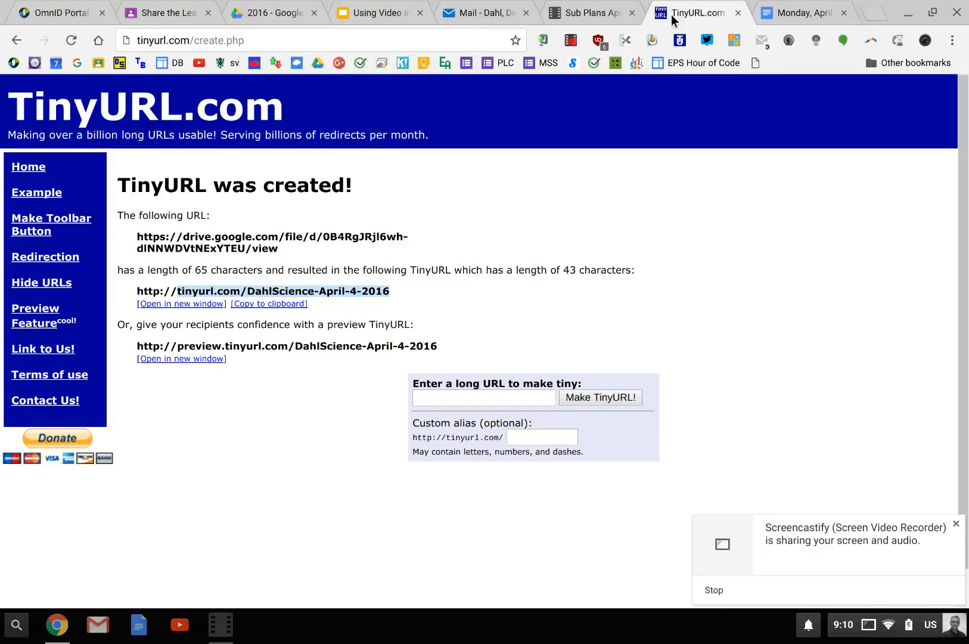
Step: Shorten the Drive link in TinyURL with alias 'DahlScience-April-4-2016' and select the result
click(484, 397)
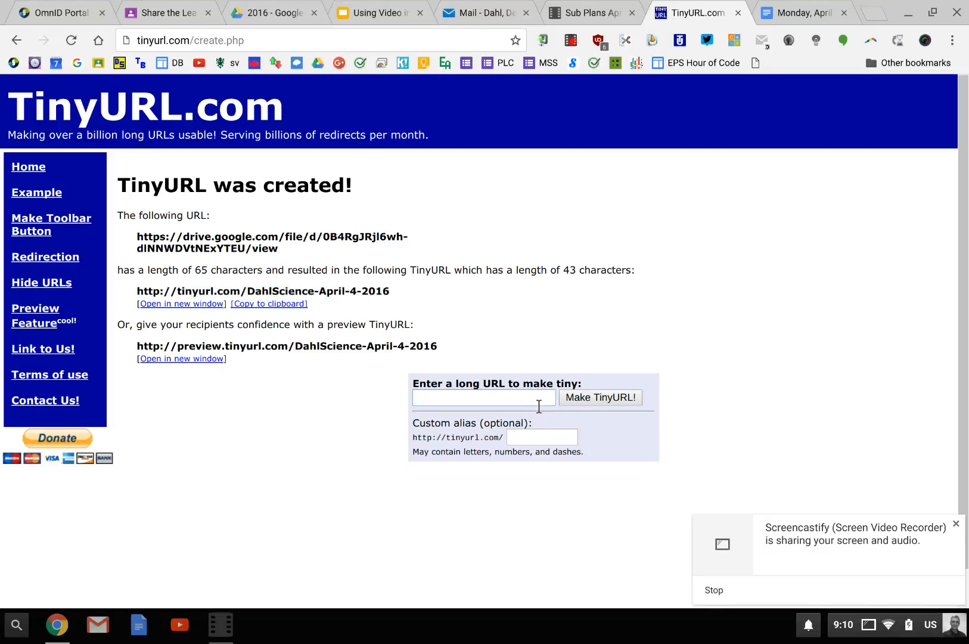
text(https://drive.google.com/file/d/0B4RgJRjl6wh-dlNNWDVtNExYTEU/view)
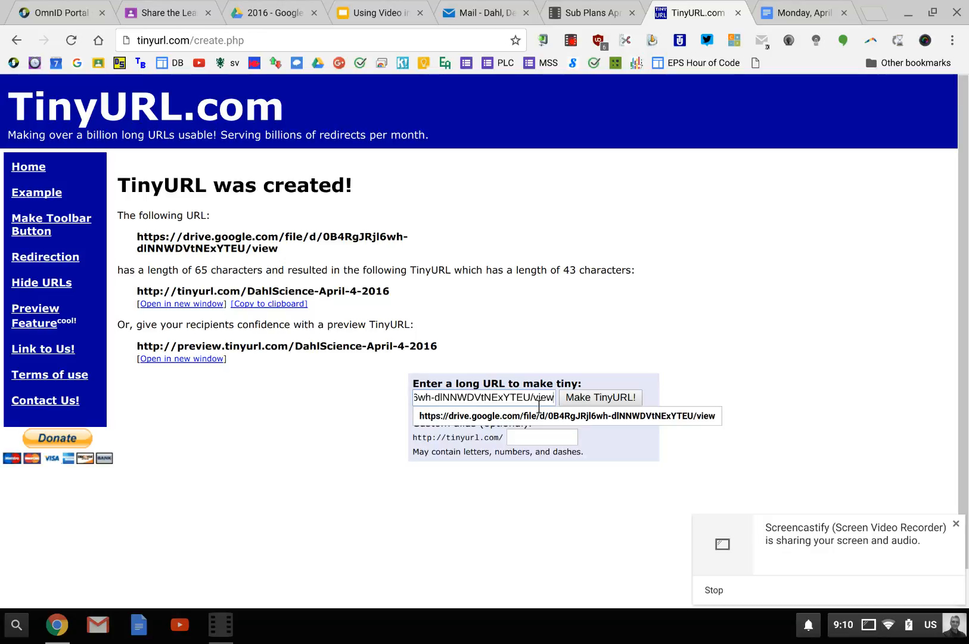
click(542, 436)
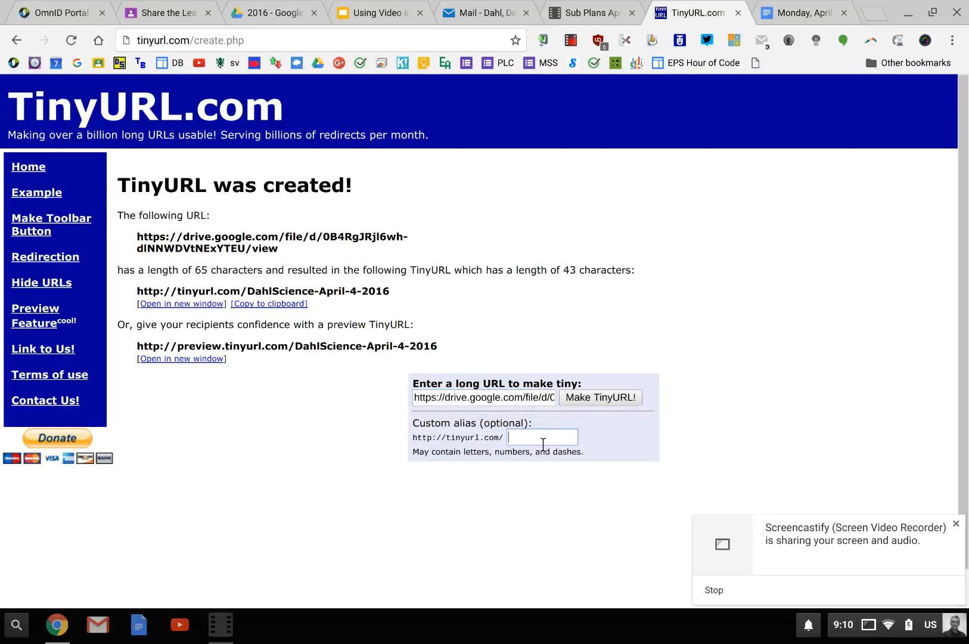
text(DahlScience.A)
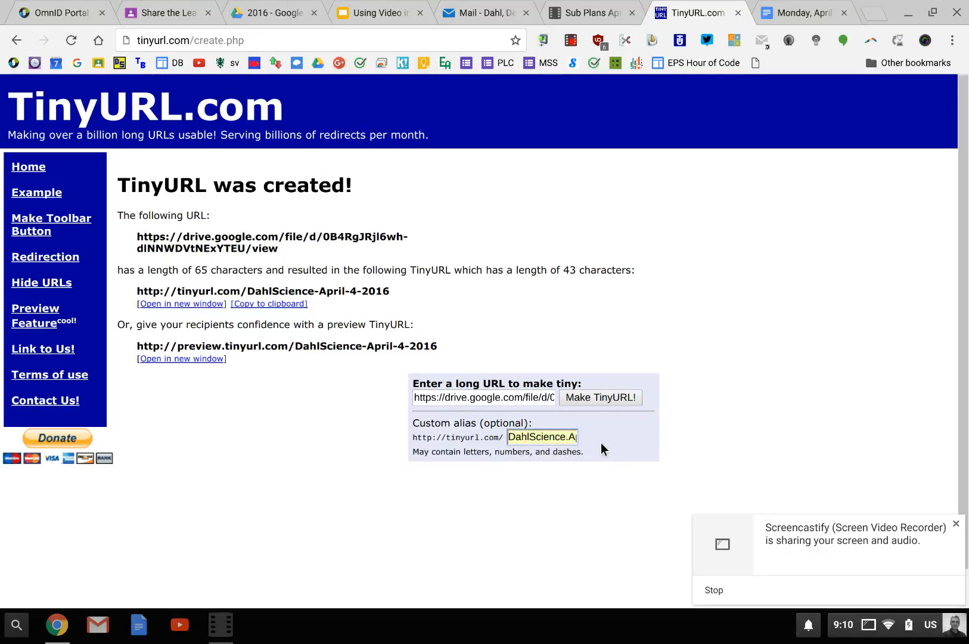
mouse_move(606, 449)
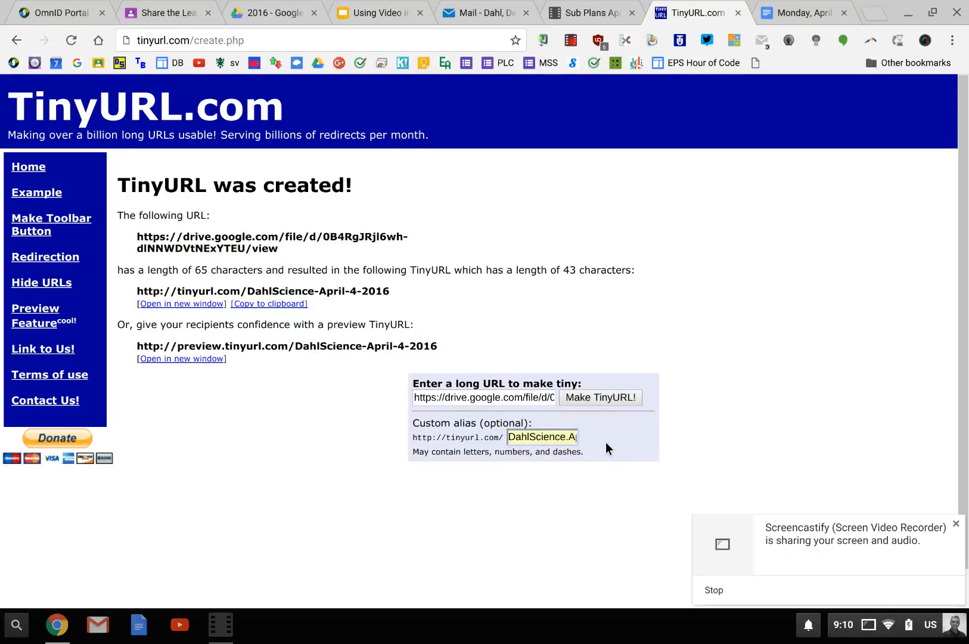
click(599, 397)
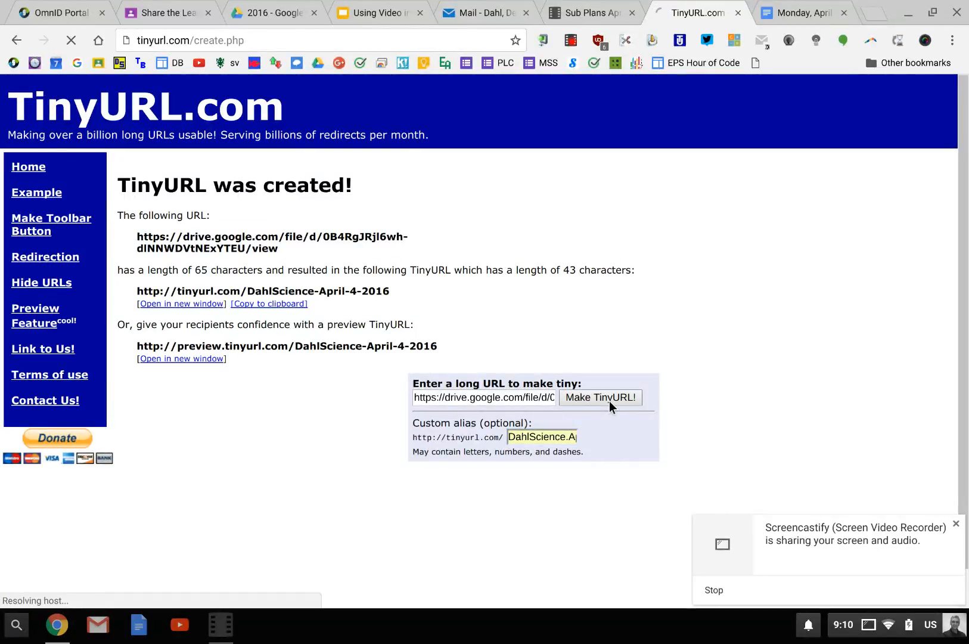
click(599, 397)
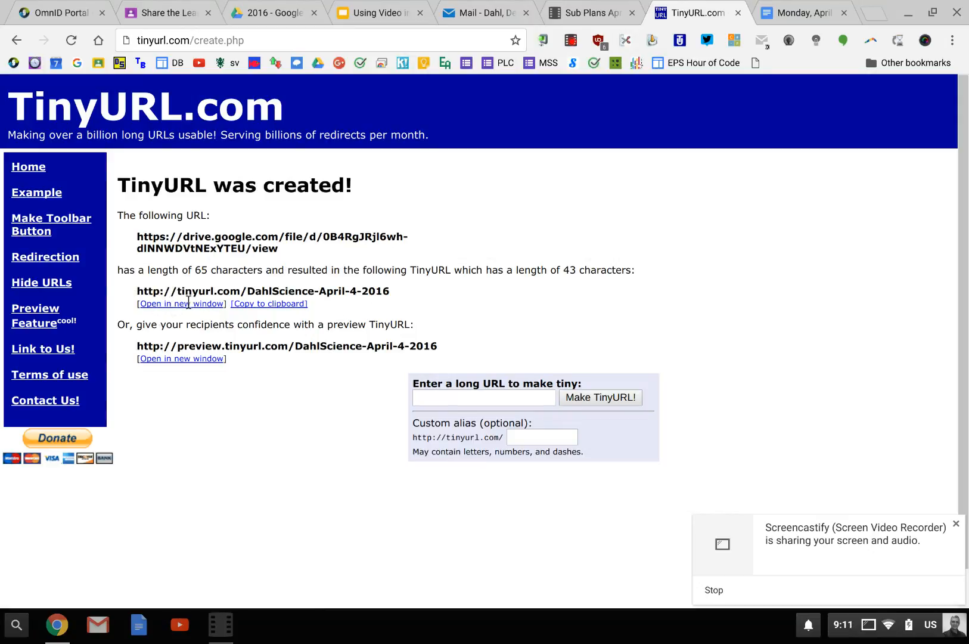
double_click(182, 291)
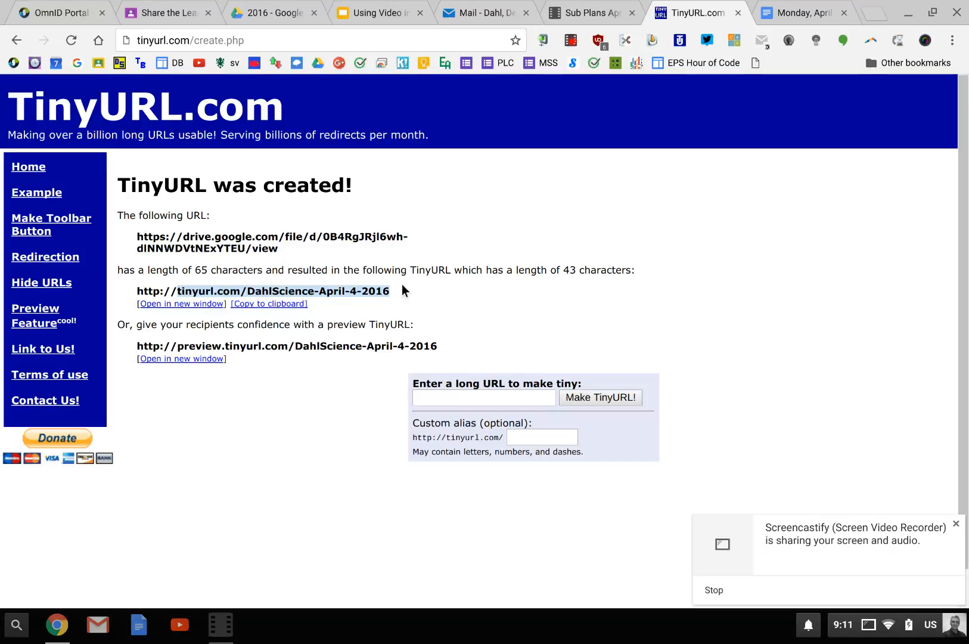
click(803, 13)
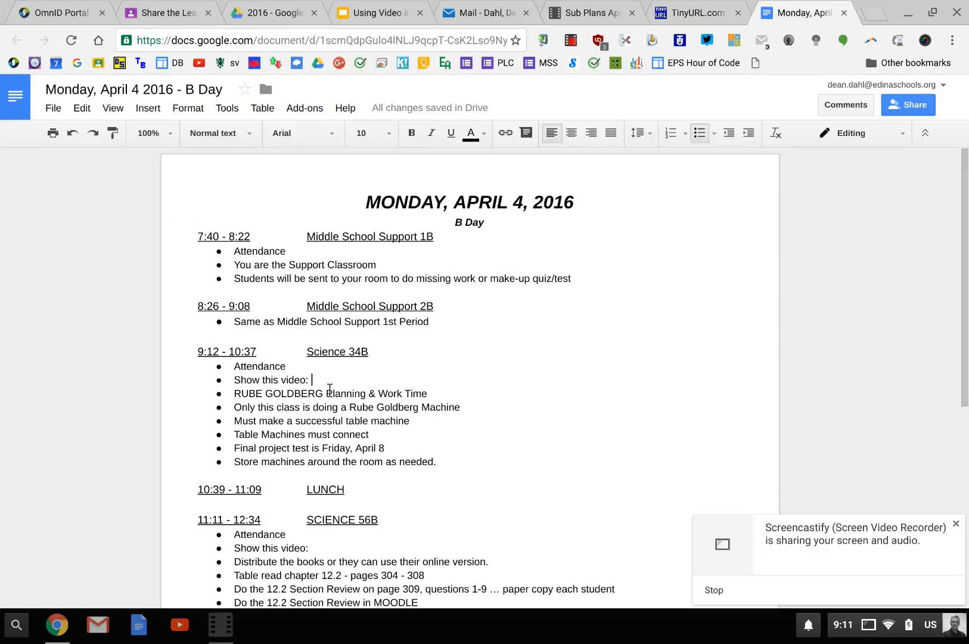
Step: Add tinyurl.com/DahlScience-April-4-2016 after 'Show this video:' under Science 34B
text(tinyurl.com/DahlScience-April-4-2016)
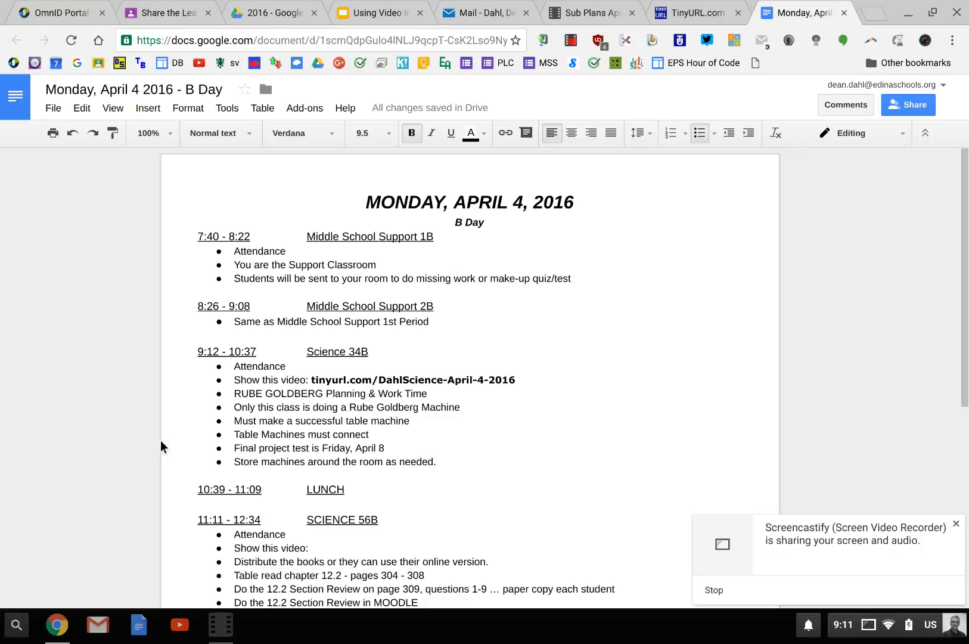
click(515, 380)
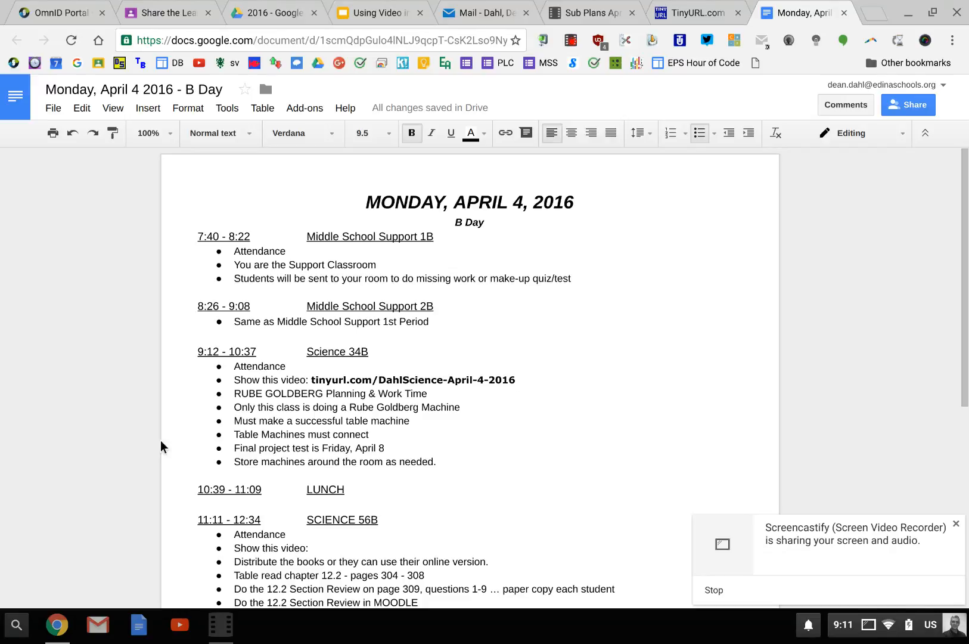
mouse_move(150, 438)
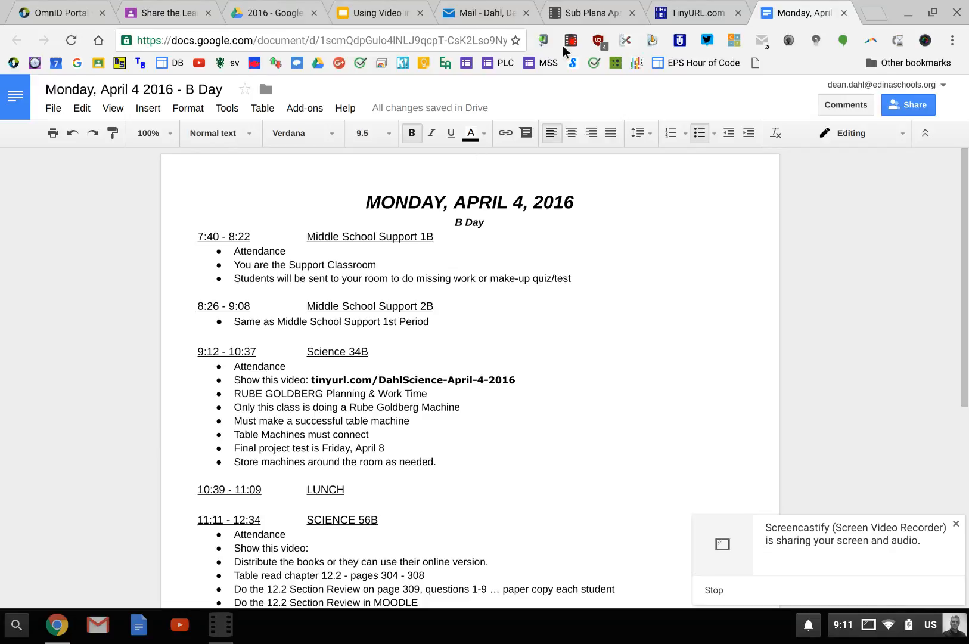
mouse_move(570, 40)
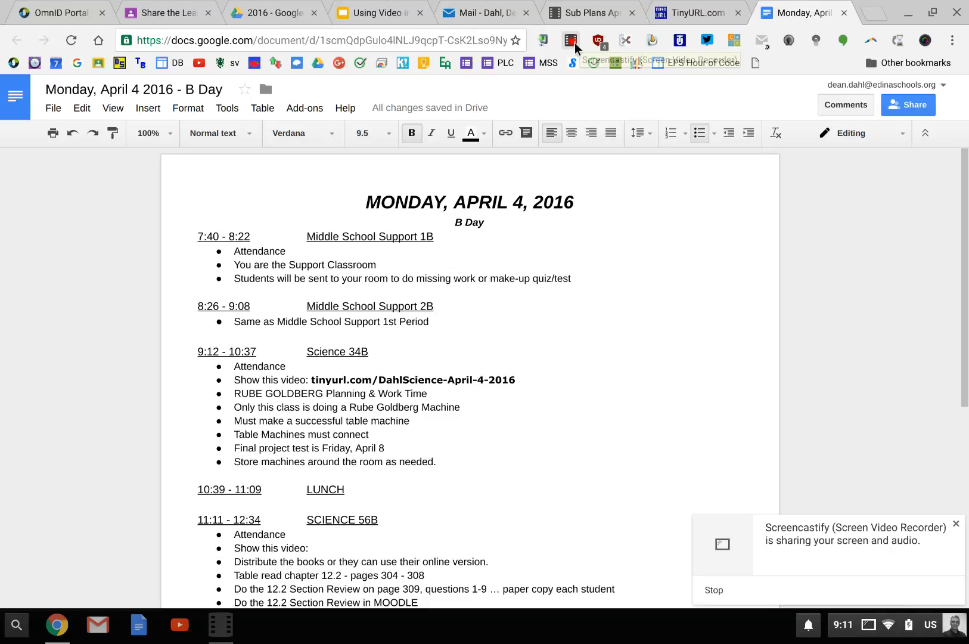
mouse_move(570, 40)
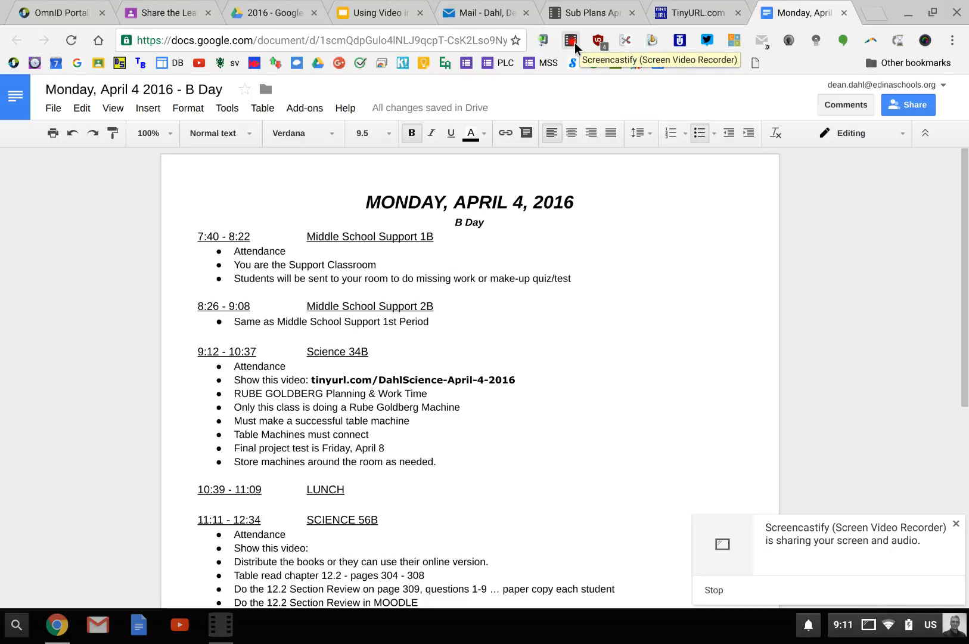